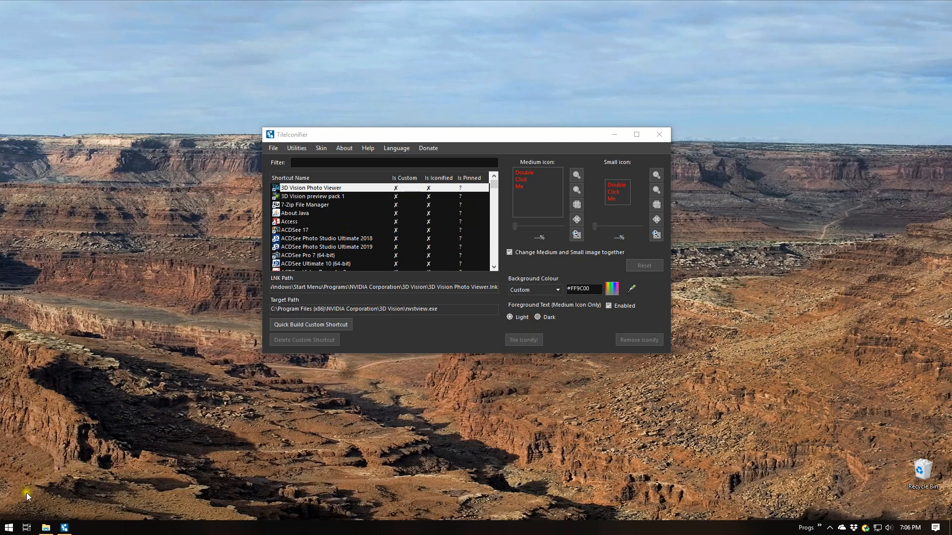
Step: Scroll through the Start menu's orange tile groups down to Programming and MS Office
click(8, 526)
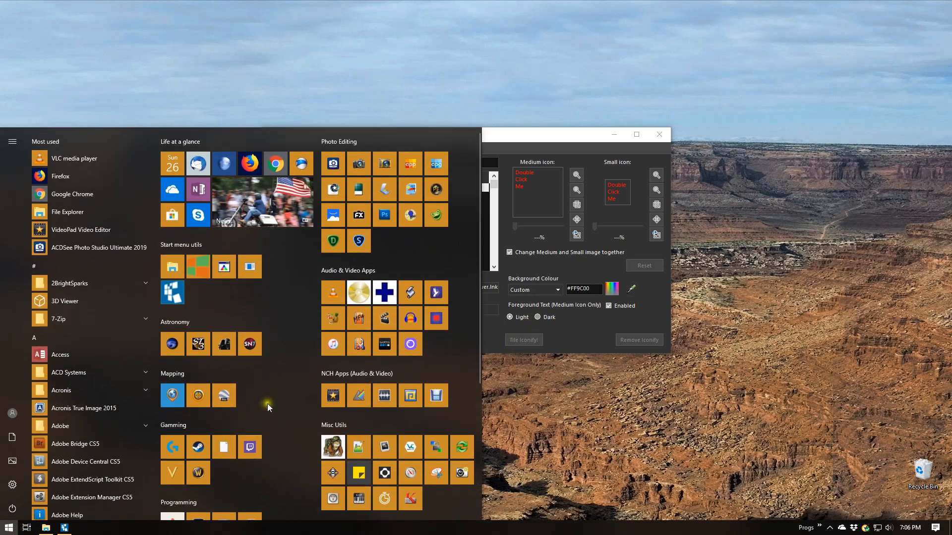
scroll(down, 3)
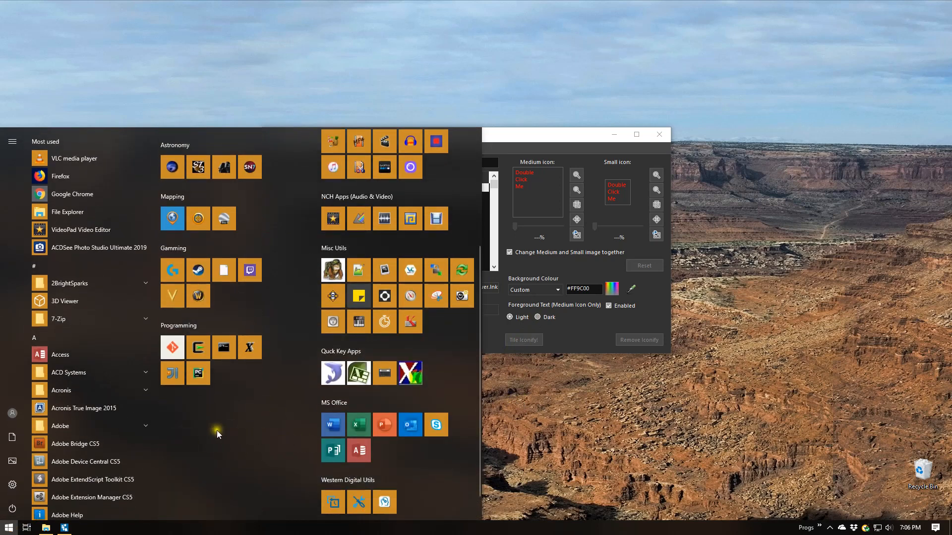
mouse_move(260, 422)
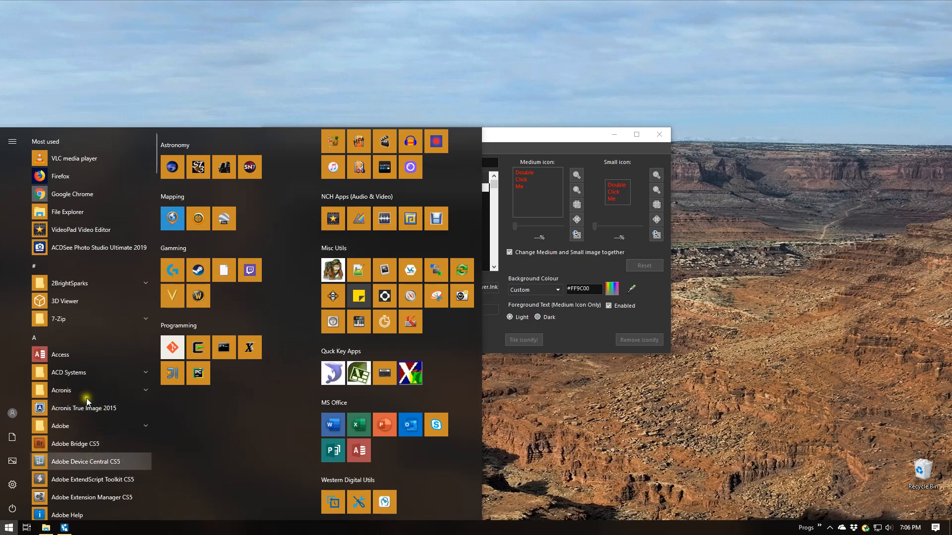
scroll(down, 3)
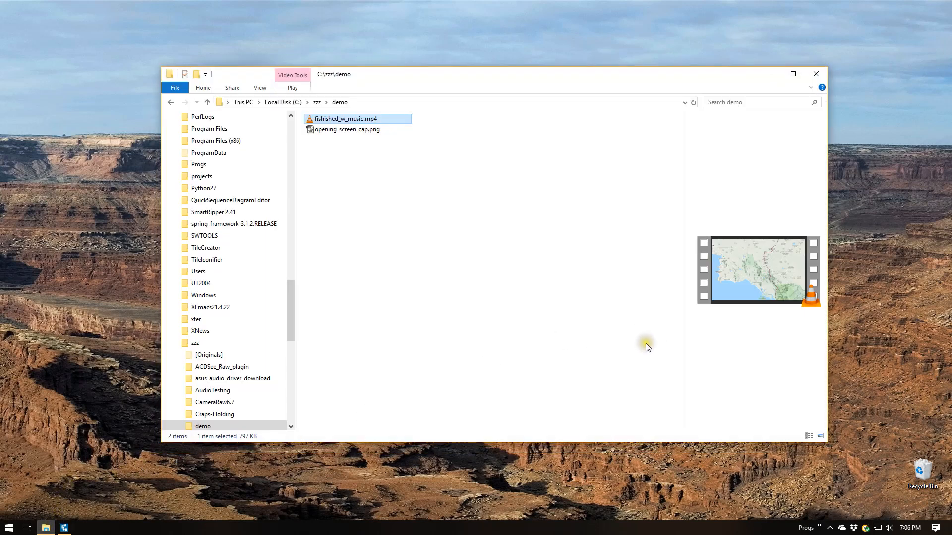
mouse_move(380, 190)
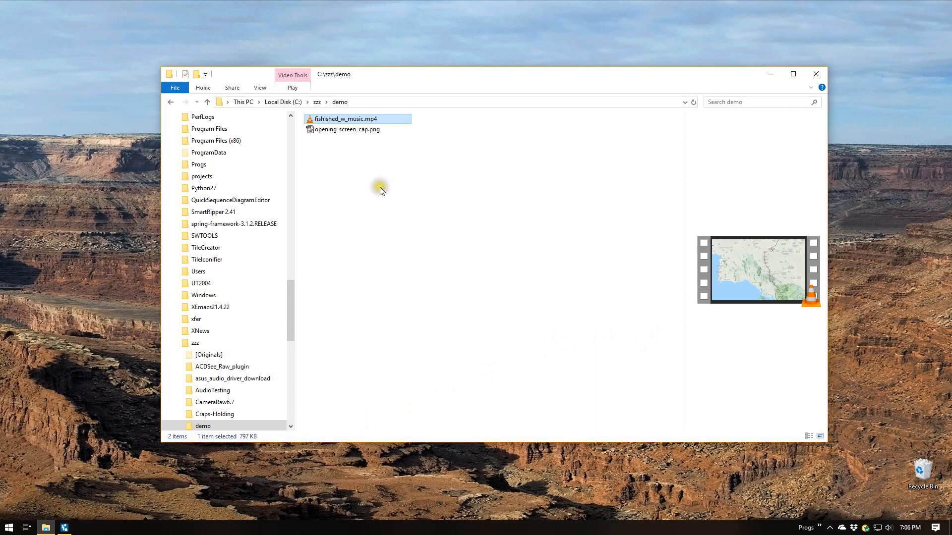
mouse_move(334, 120)
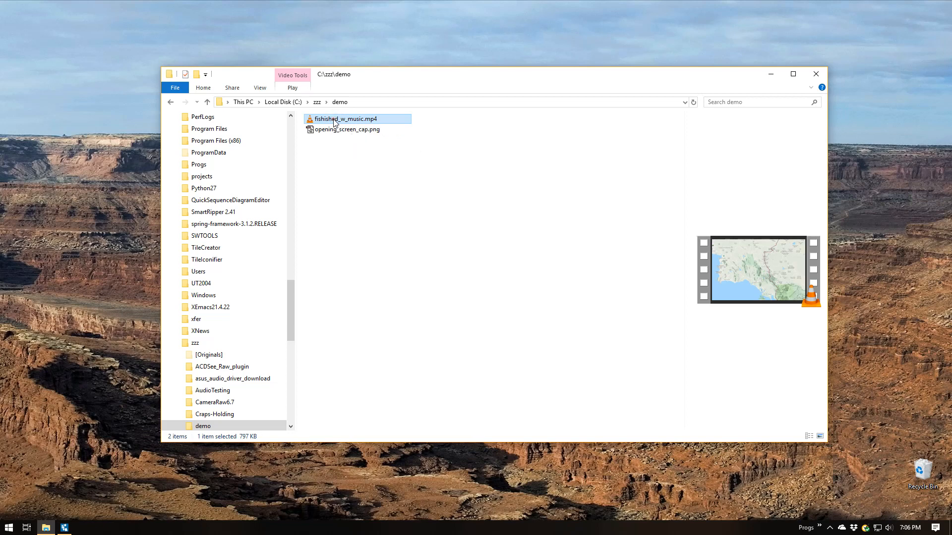
double_click(344, 118)
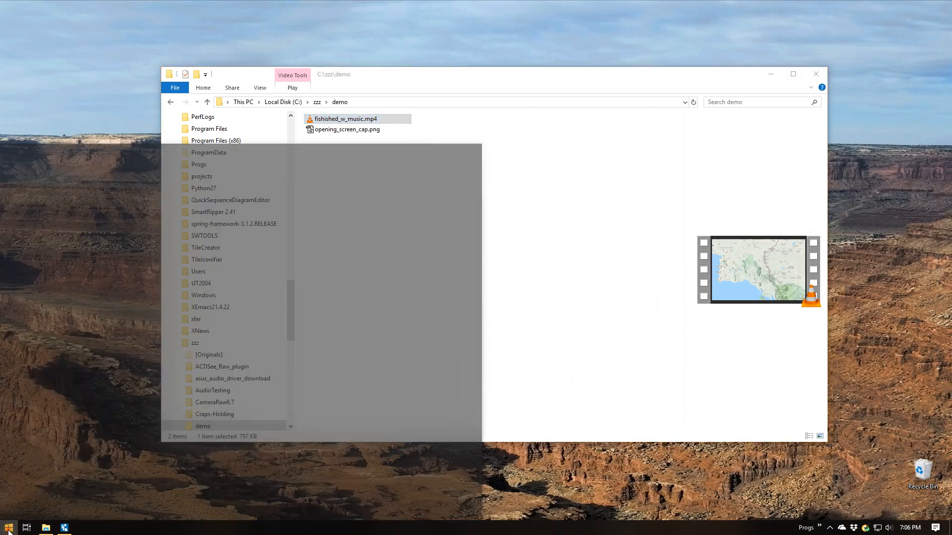
Step: Bring up the Start menu once more to review the orange tile groups
click(8, 526)
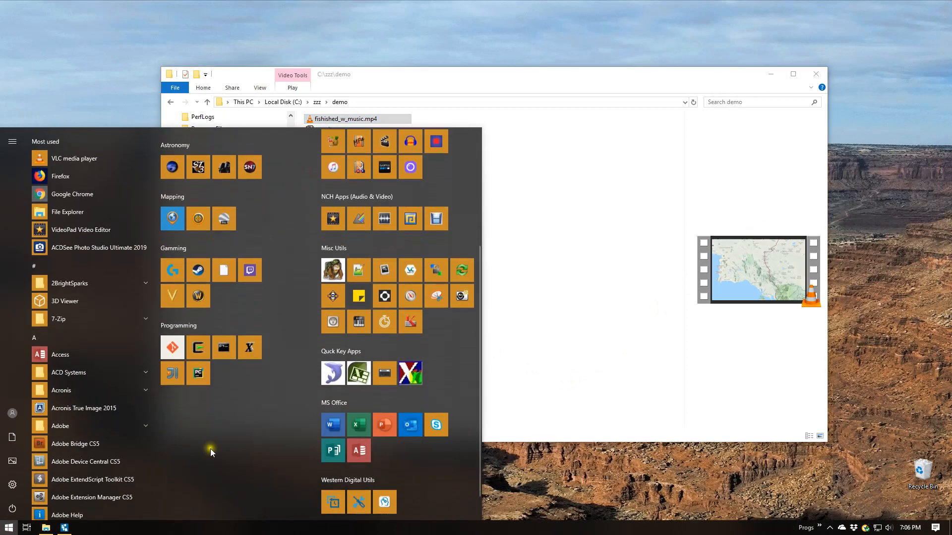
mouse_move(663, 441)
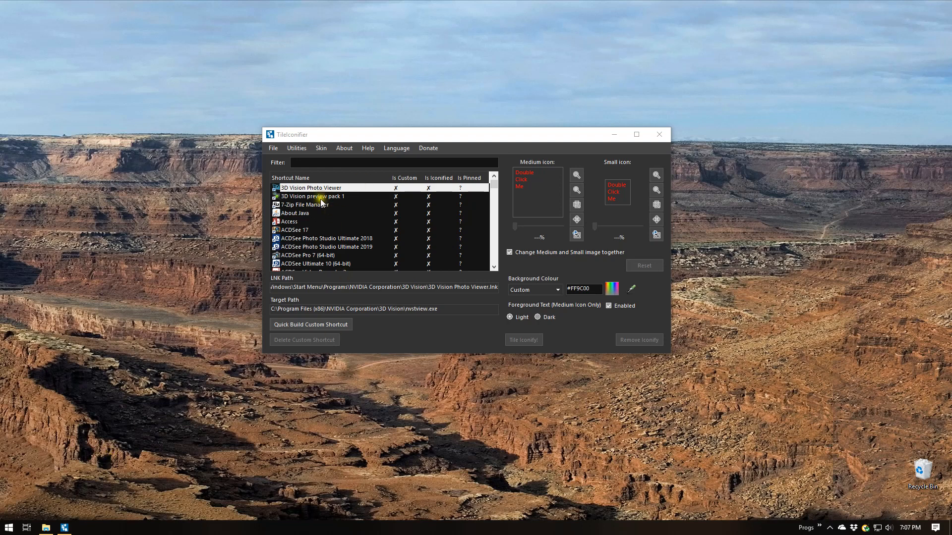
Step: Begin a new custom shortcut via Utilities > Custom Shortcut Manager
click(297, 148)
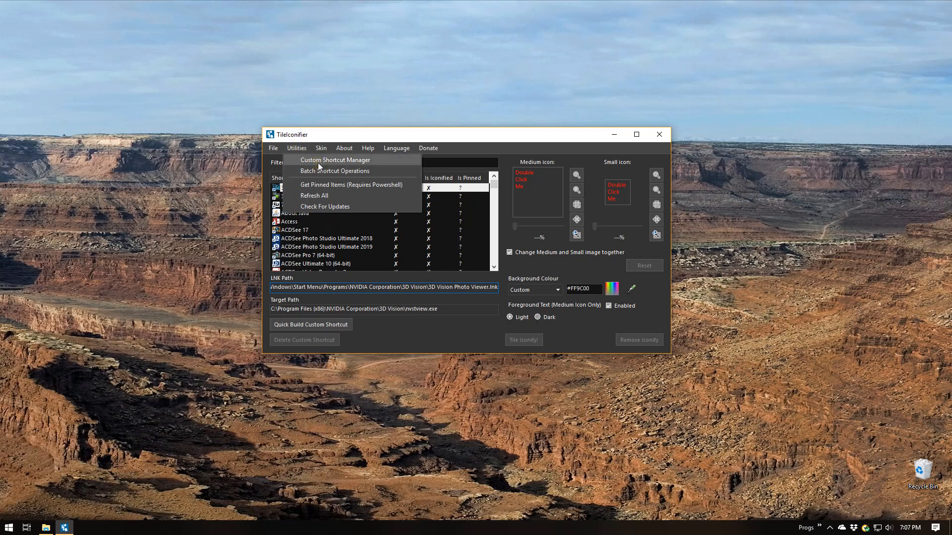
click(334, 159)
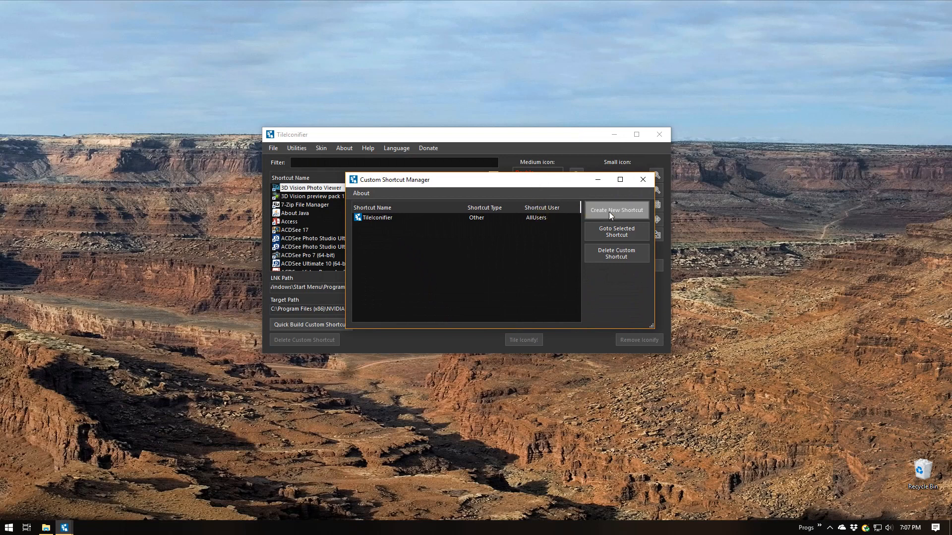
click(614, 210)
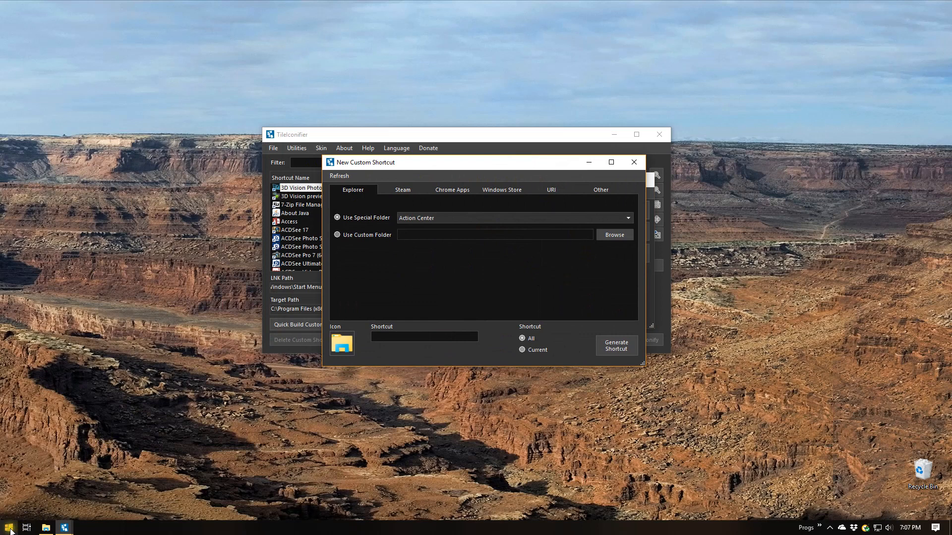
click(8, 526)
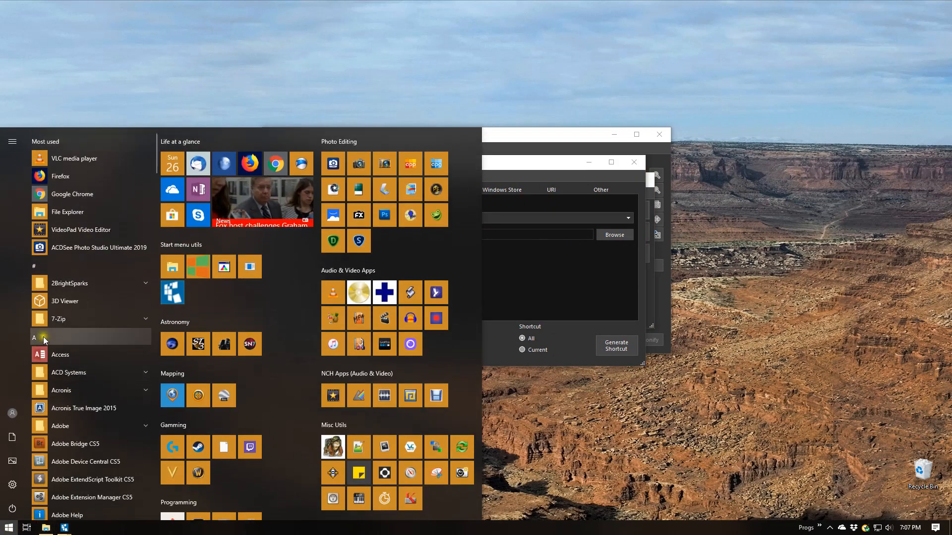
click(34, 337)
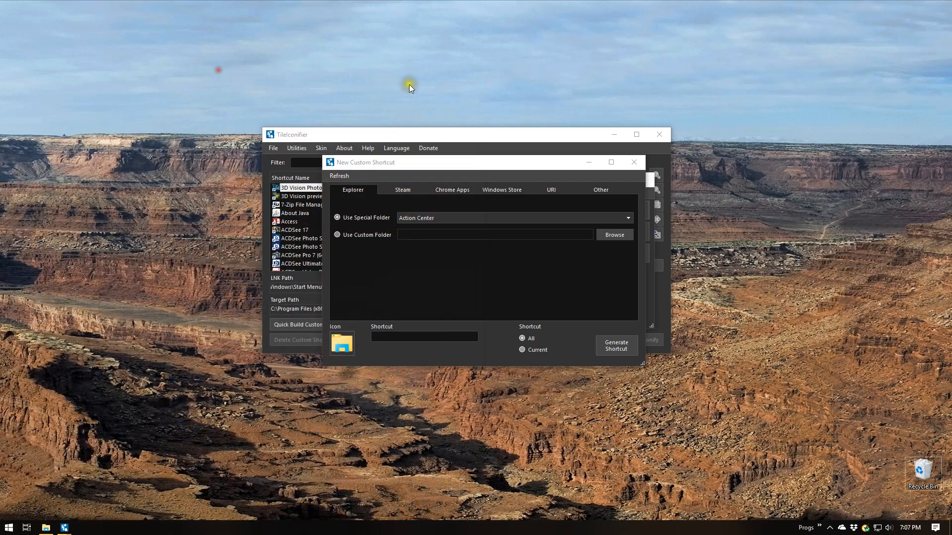
mouse_move(359, 254)
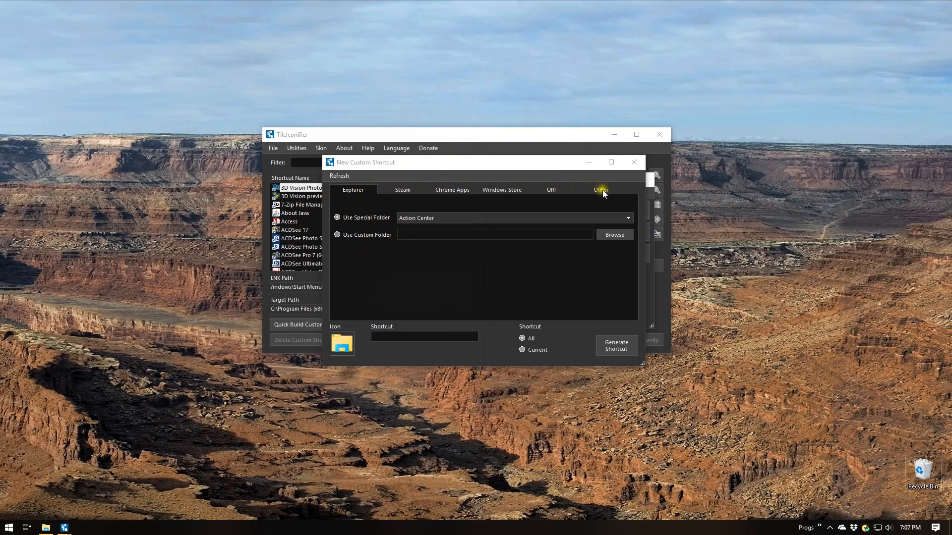
Step: Target the shortcut at C:\zzz\demo\fishished_w_music.mp4 using the Other file type
click(601, 189)
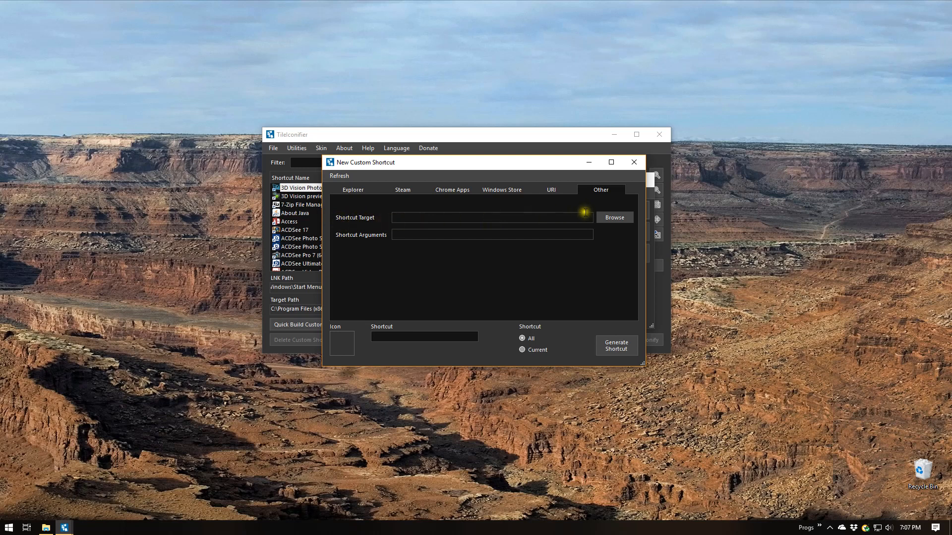
click(613, 217)
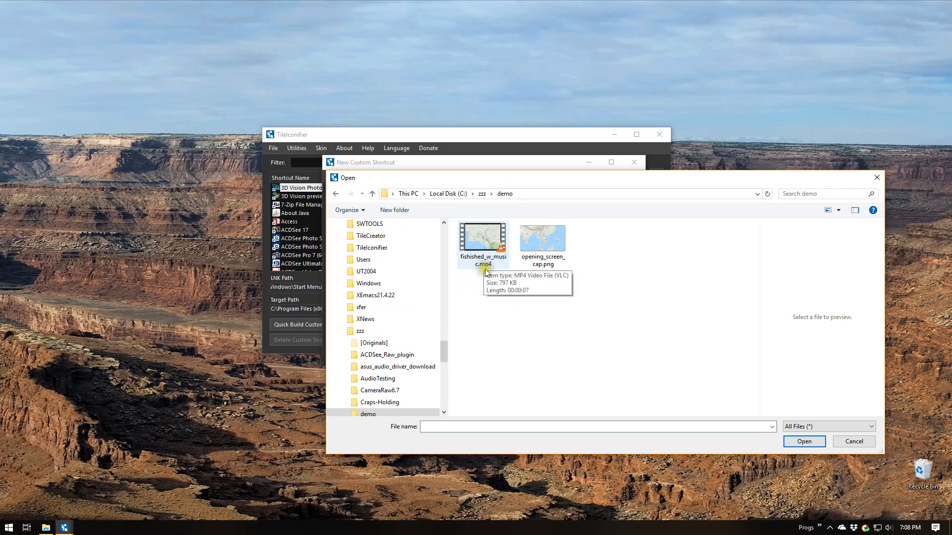
click(482, 242)
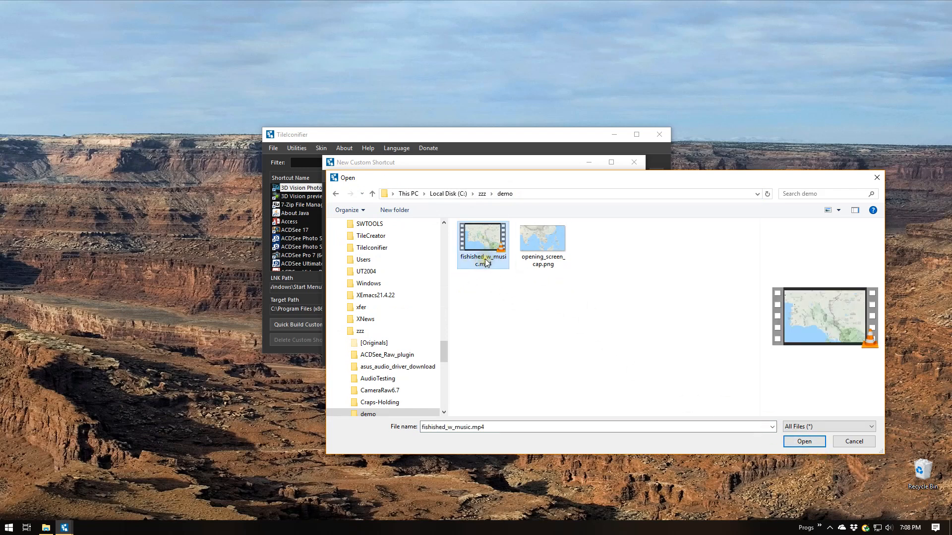
click(853, 441)
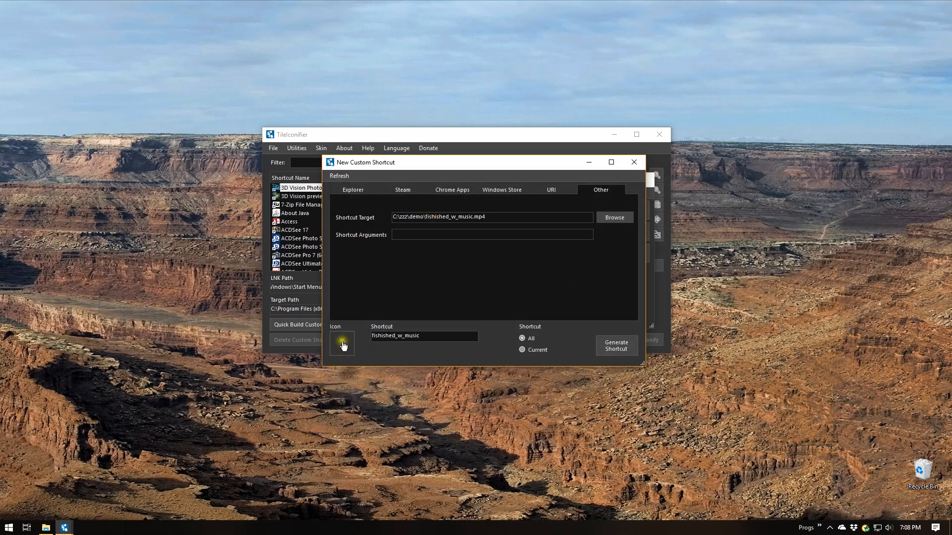
Step: Set opening_screen_cap.png from C:\zzz\demo as the shortcut's custom icon image
click(341, 343)
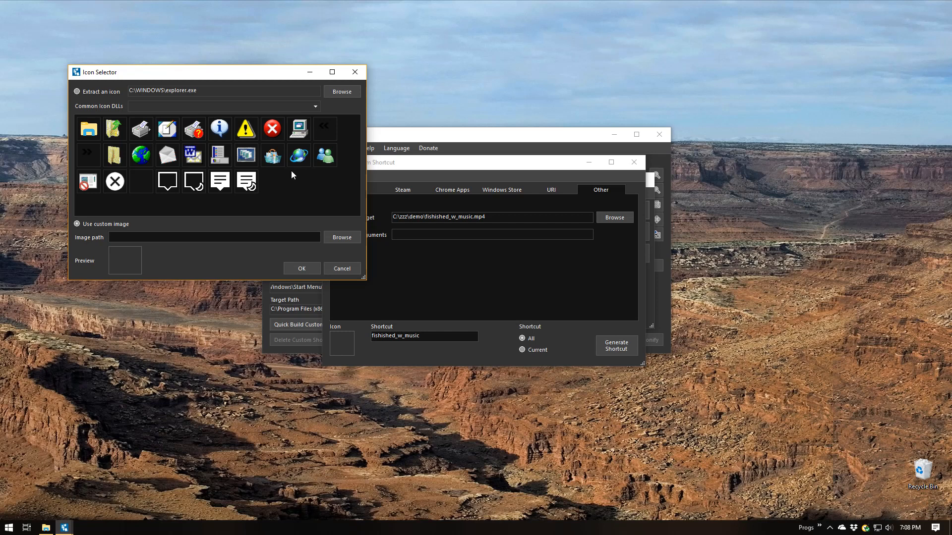
mouse_move(207, 256)
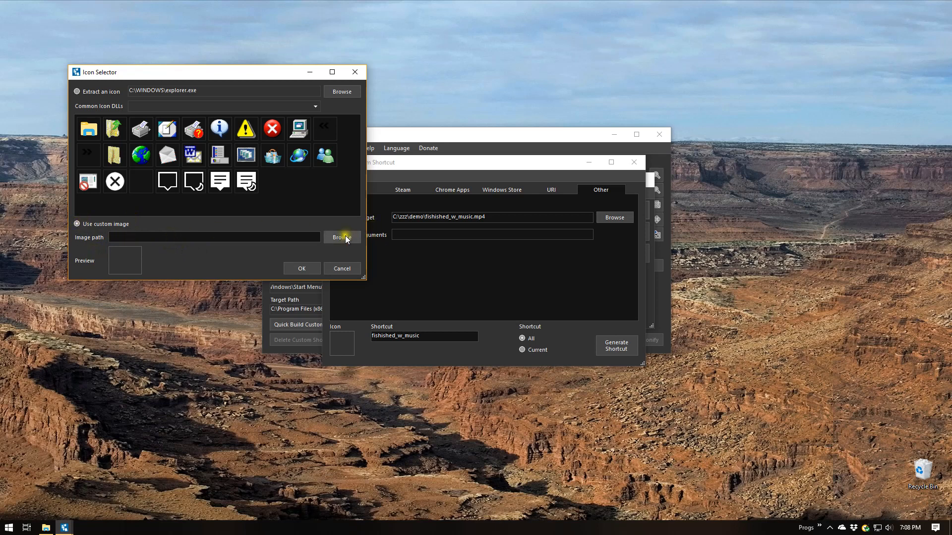
click(341, 237)
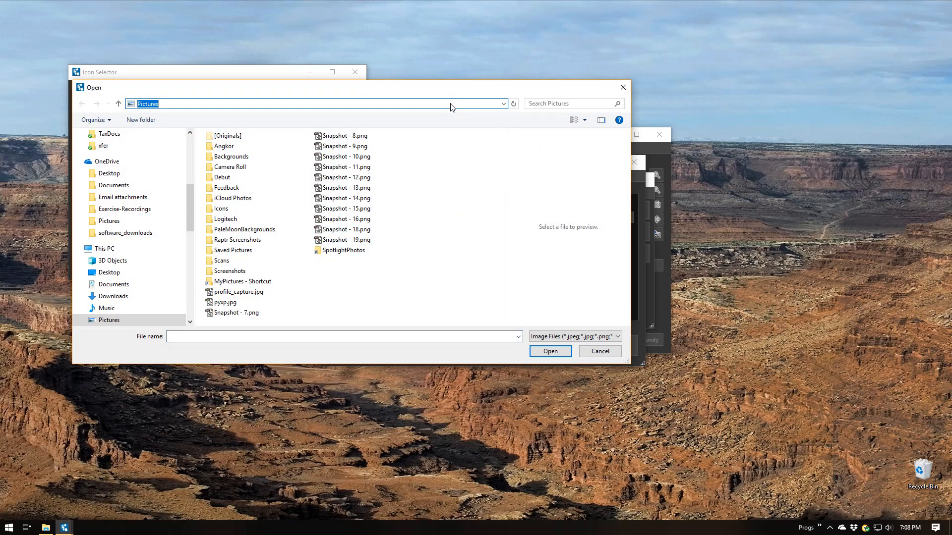
text(C:\zzz\demo)
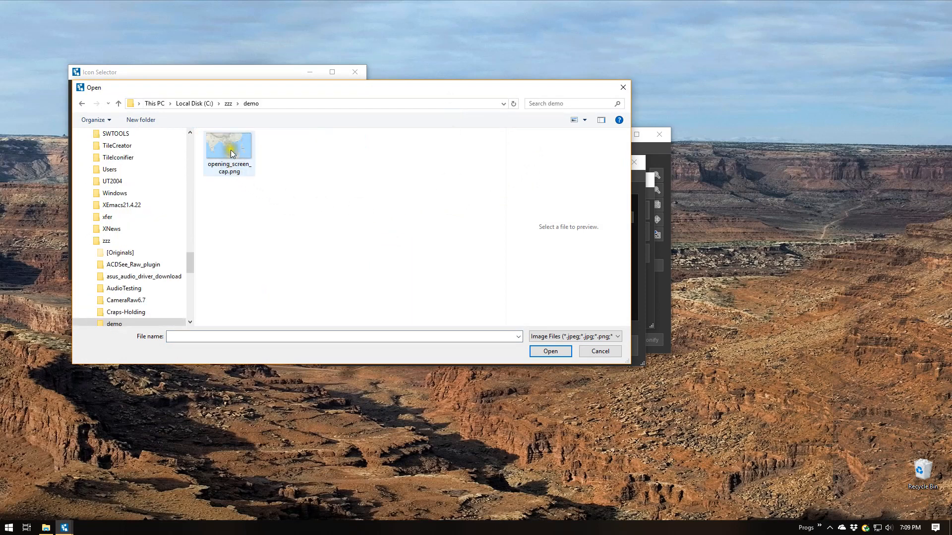
click(599, 350)
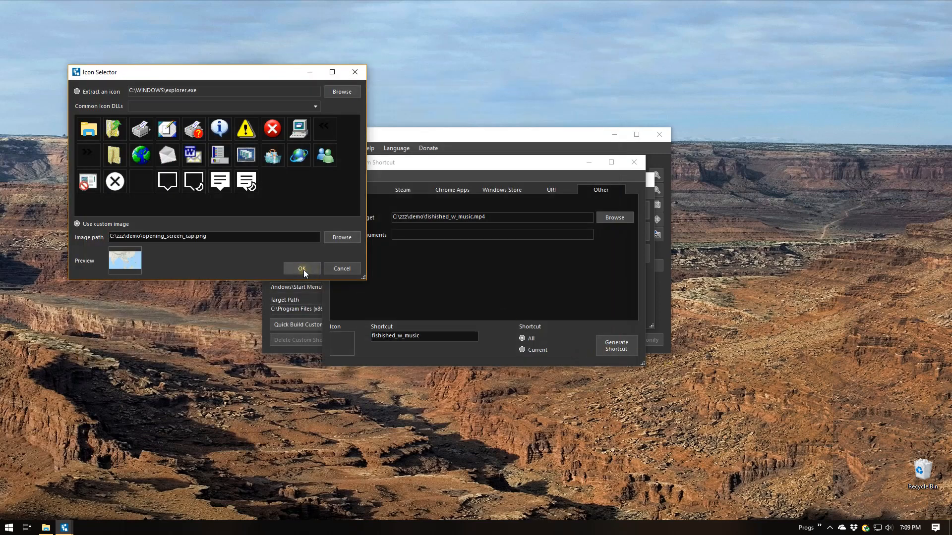
click(302, 268)
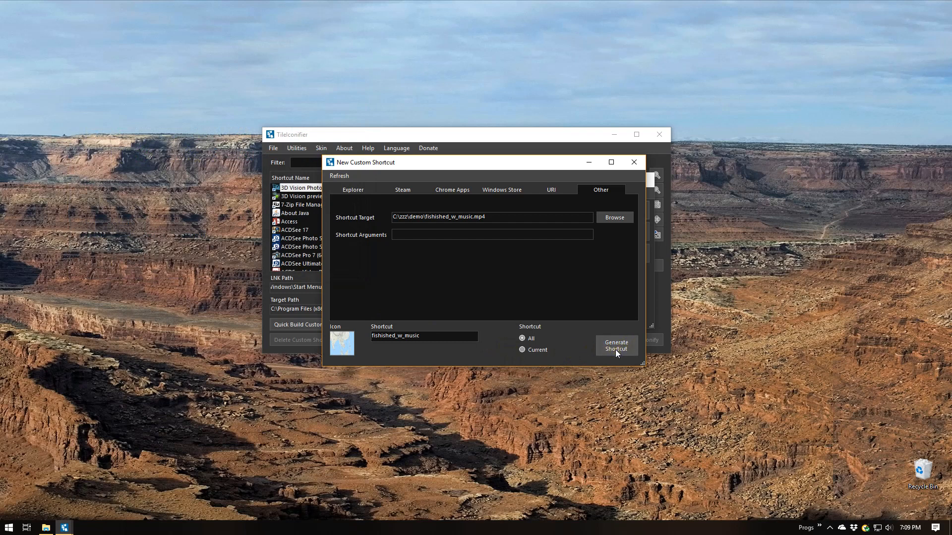
Step: Generate the fishished_w_music shortcut into the Start menu
click(614, 346)
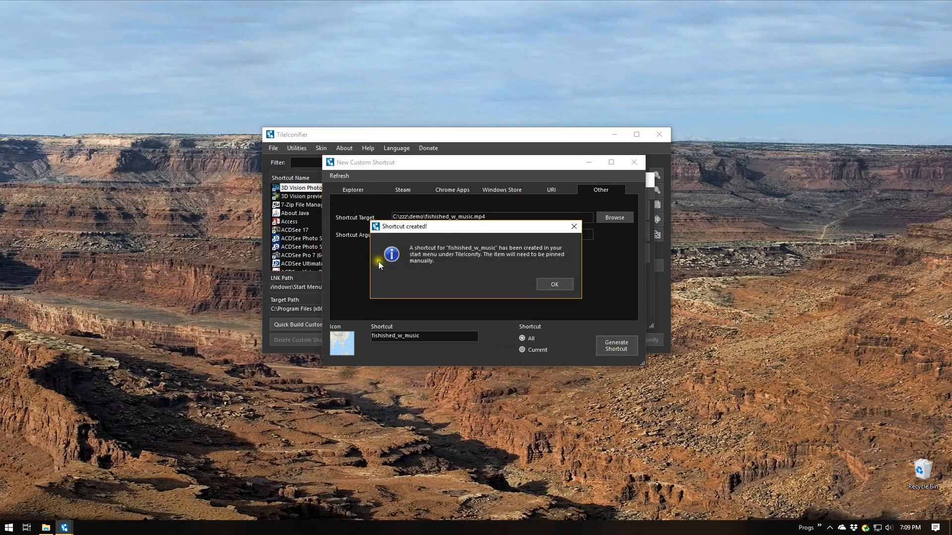
mouse_move(482, 299)
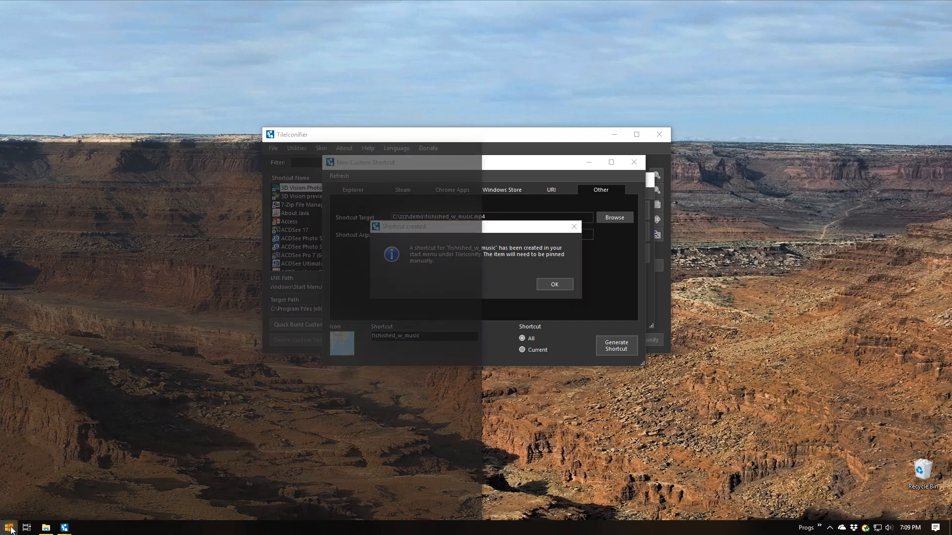
Step: Locate fishished_w_music under T in the Start app list and bring up its pin options
click(9, 527)
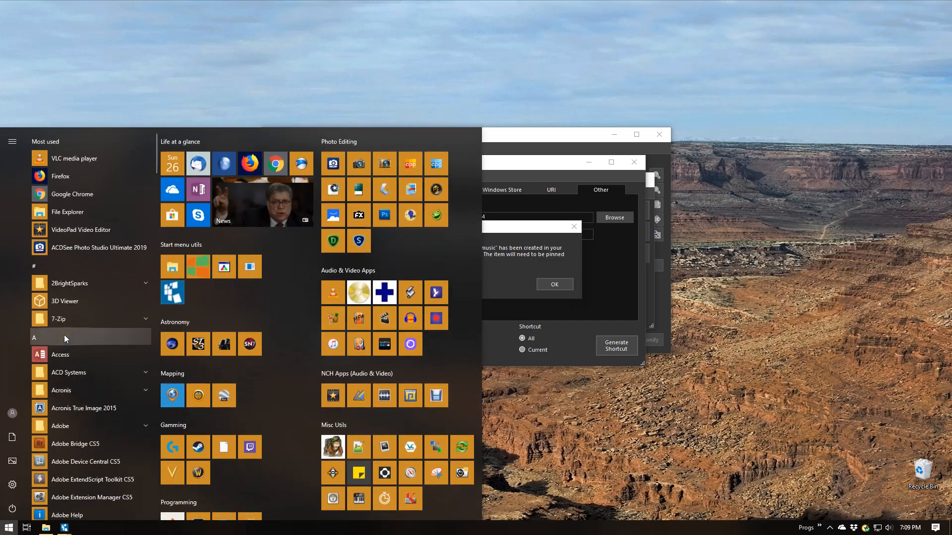
mouse_move(60, 375)
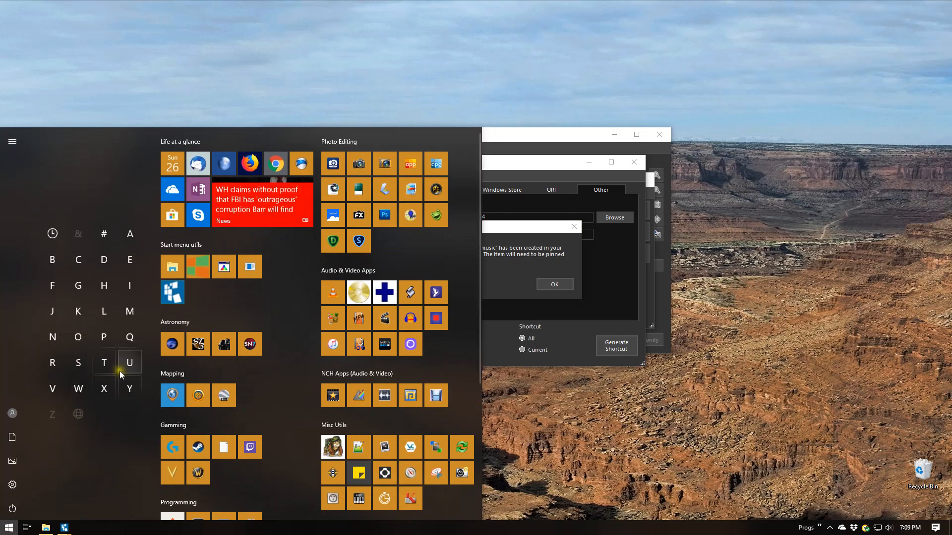
click(104, 363)
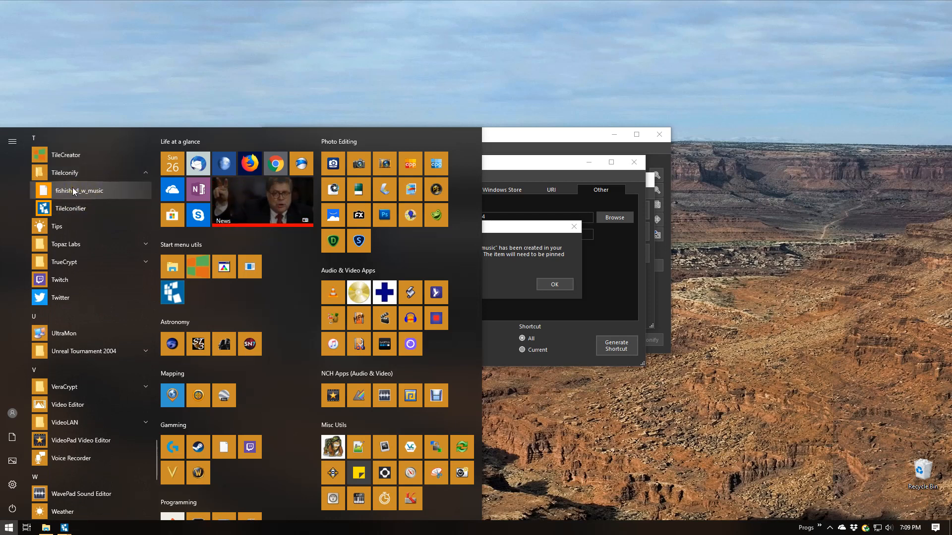
right_click(79, 190)
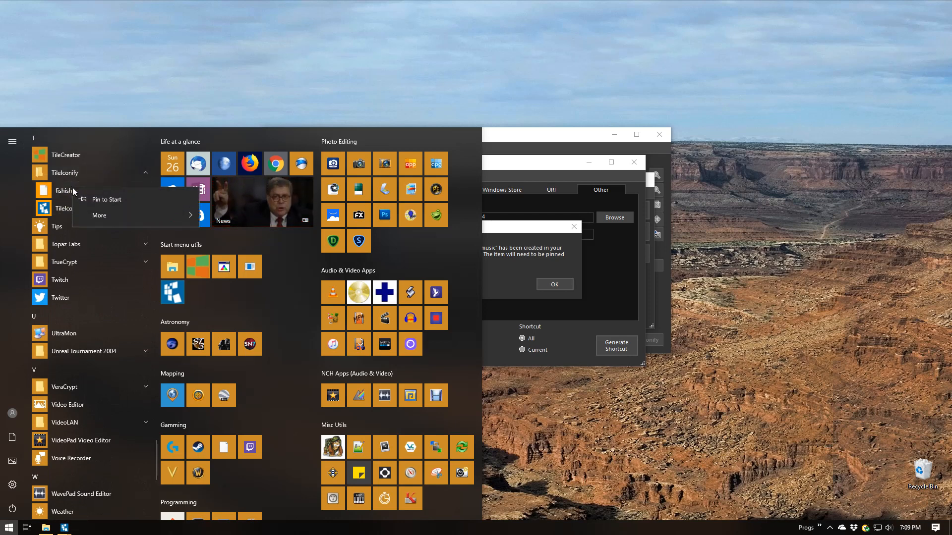
mouse_move(147, 96)
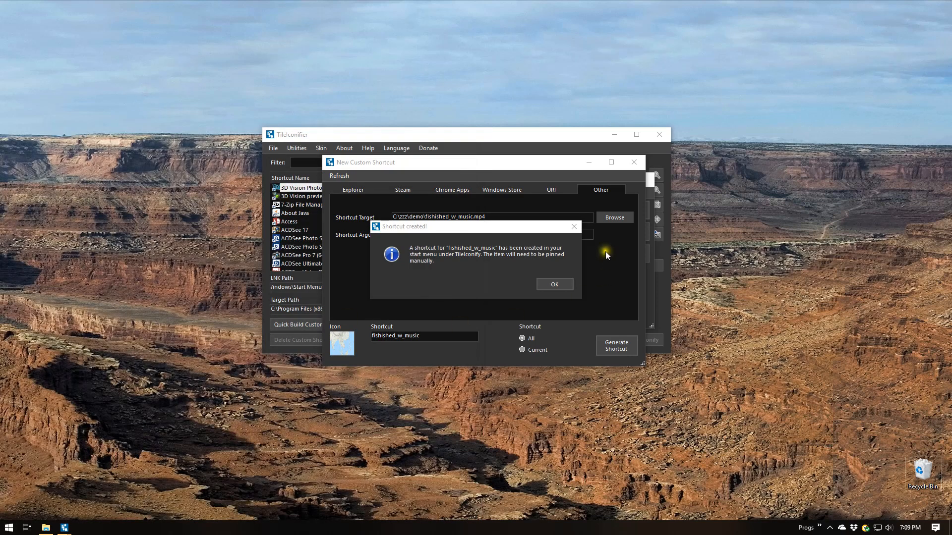
Step: Dismiss the creation message and jump to the fishished_w_music shortcut's tile settings
click(553, 285)
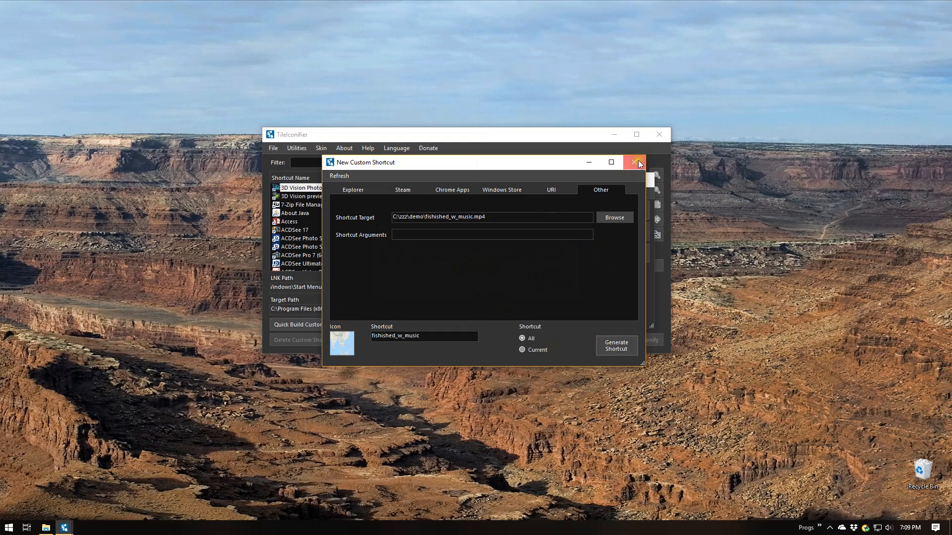
click(633, 161)
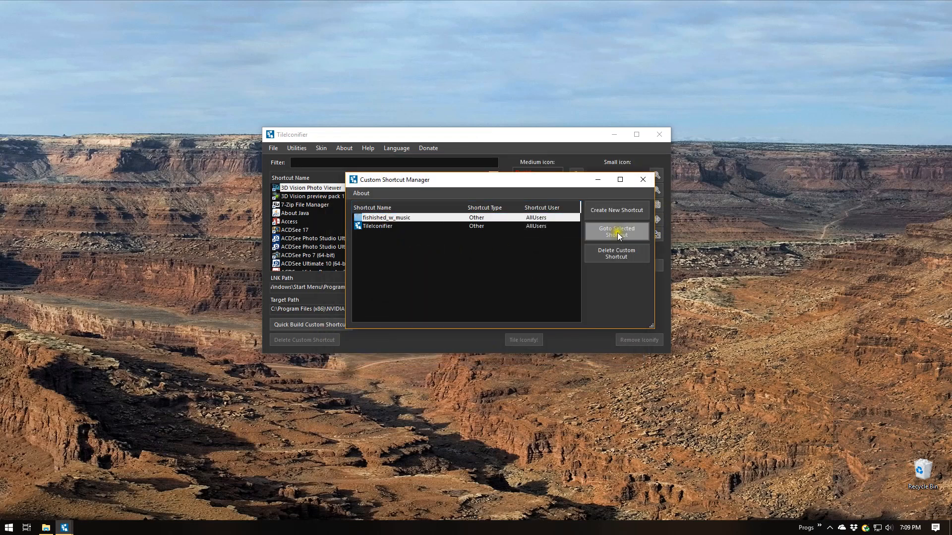
click(615, 232)
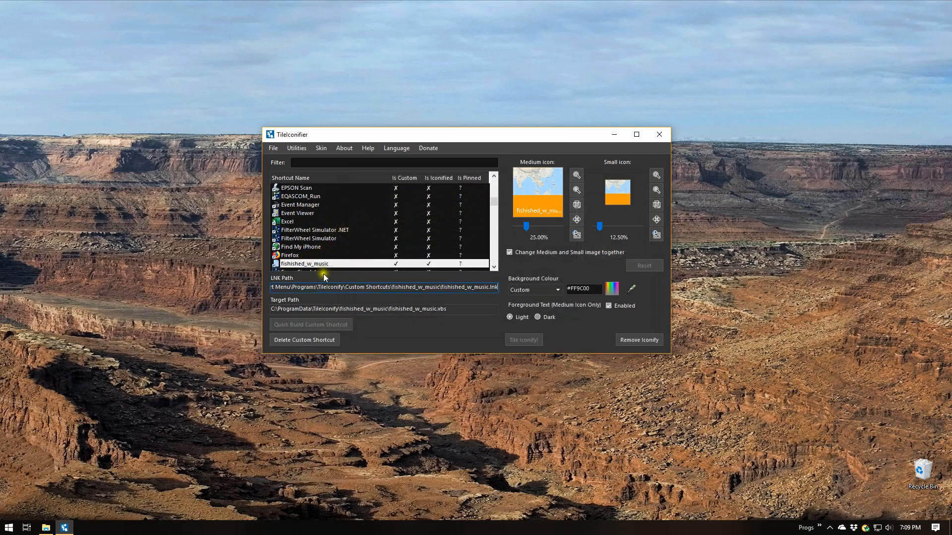
mouse_move(545, 198)
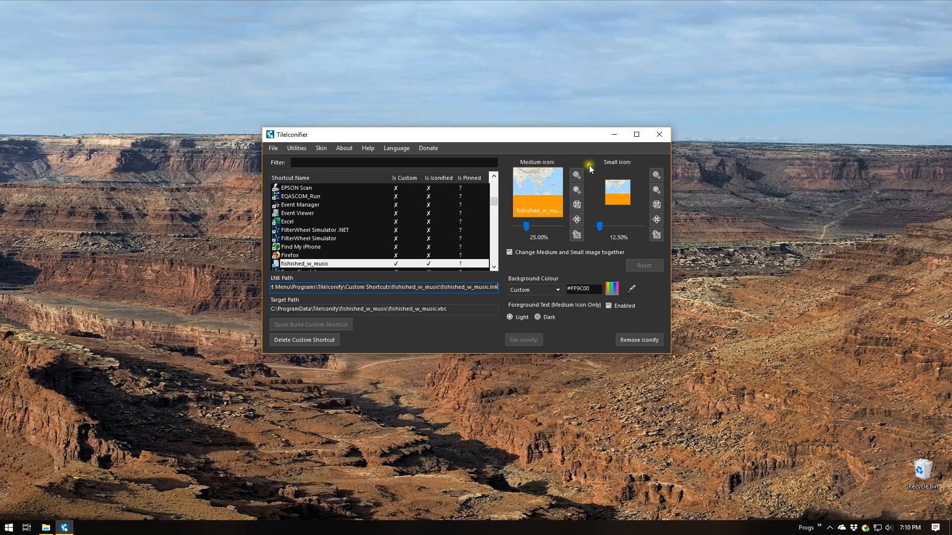
mouse_move(536, 191)
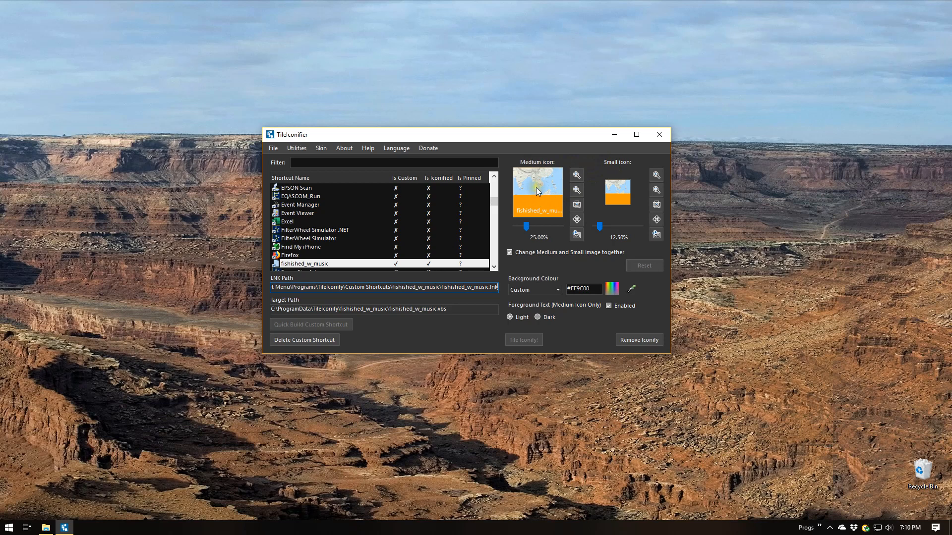
Step: Scale the map icon to 48% medium and 27.5% small, then Tile Iconify the shortcut
click(537, 191)
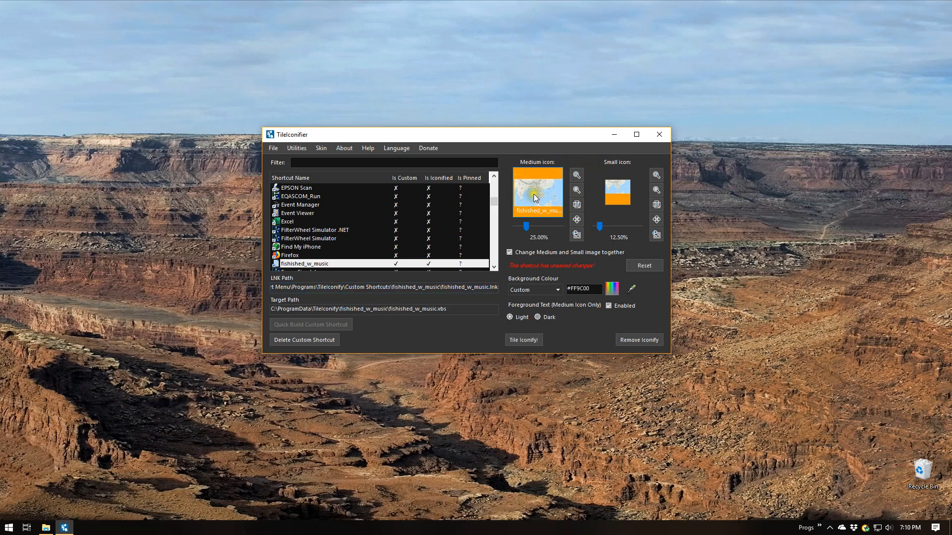
mouse_move(534, 187)
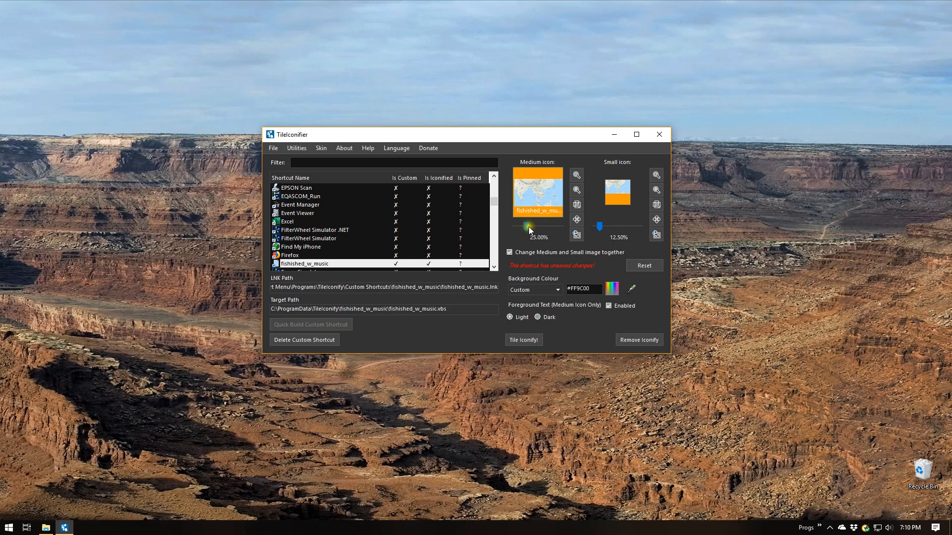
drag(528, 226, 536, 225)
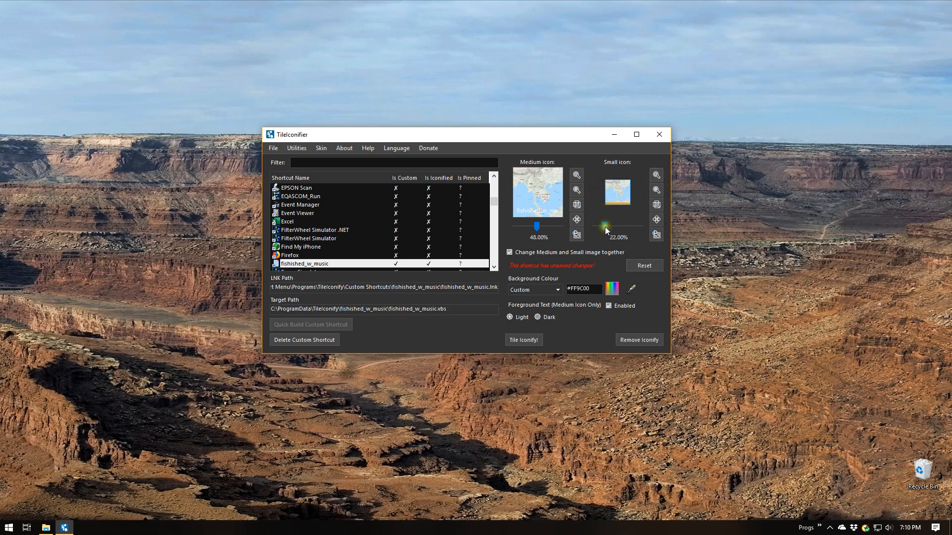
drag(605, 229, 607, 228)
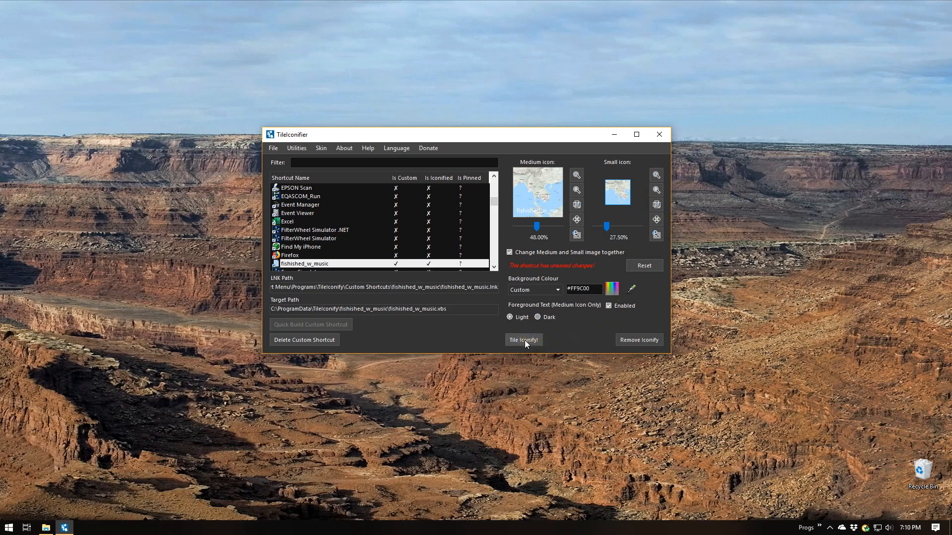
click(522, 340)
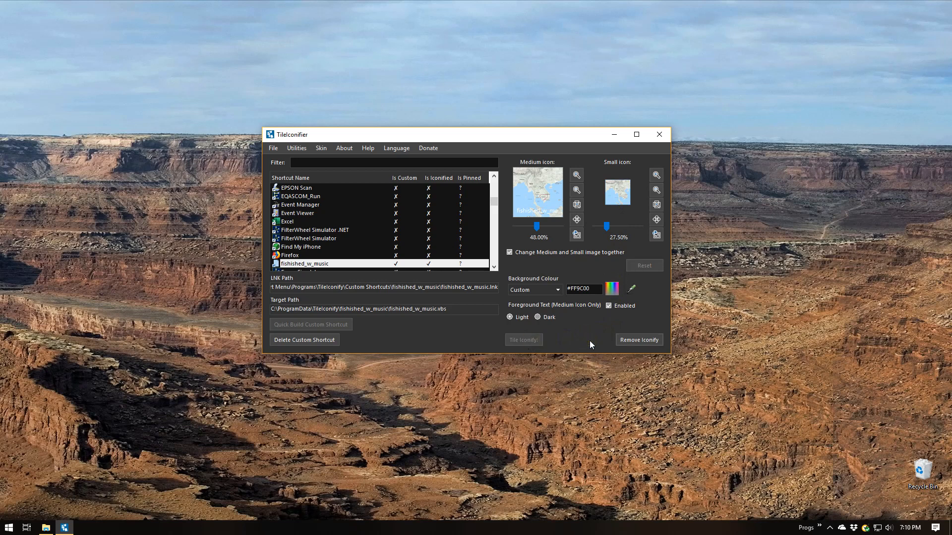
click(467, 310)
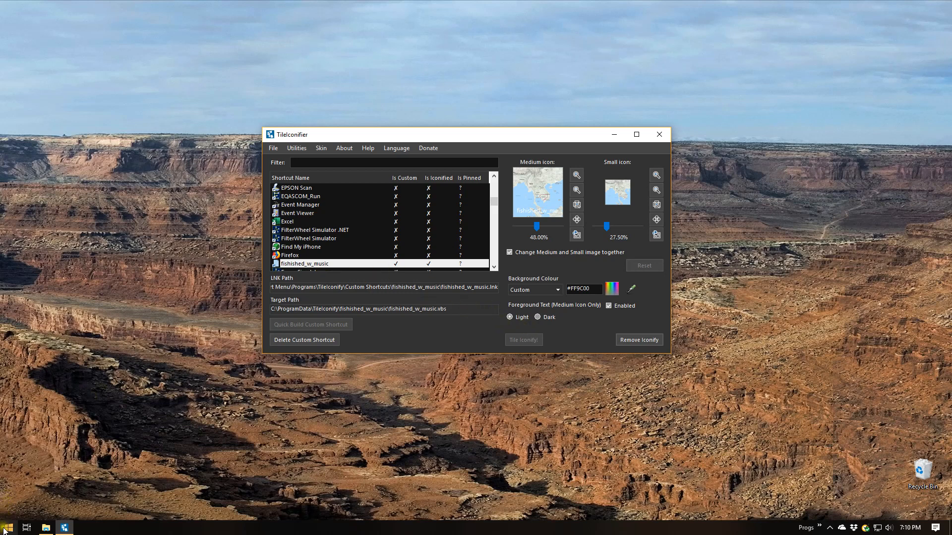
Step: Find the pinned map tile in Start and bring up its Resize options
click(6, 527)
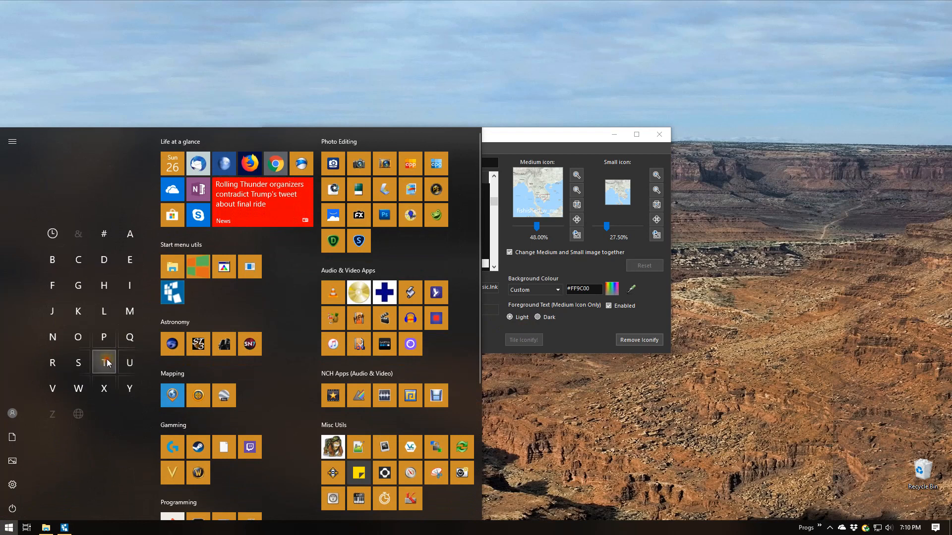
click(104, 363)
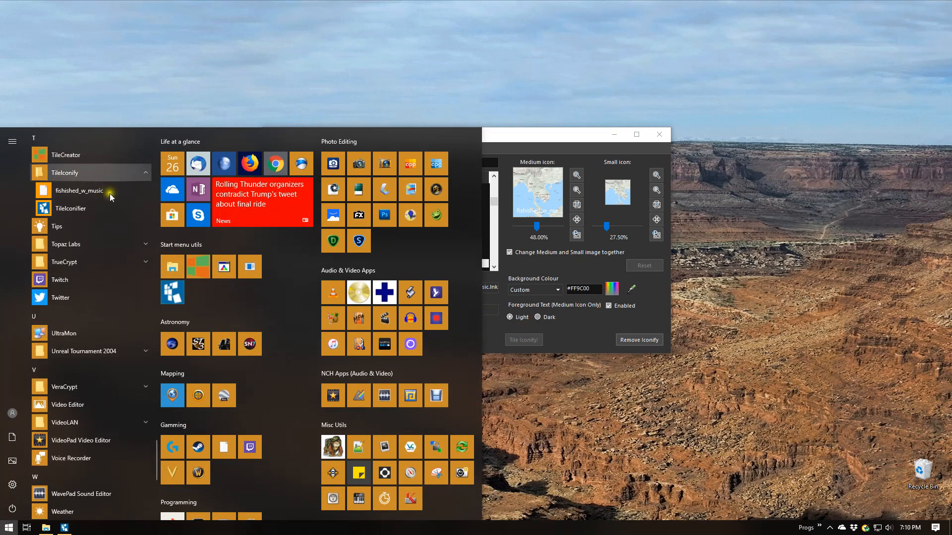
right_click(79, 190)
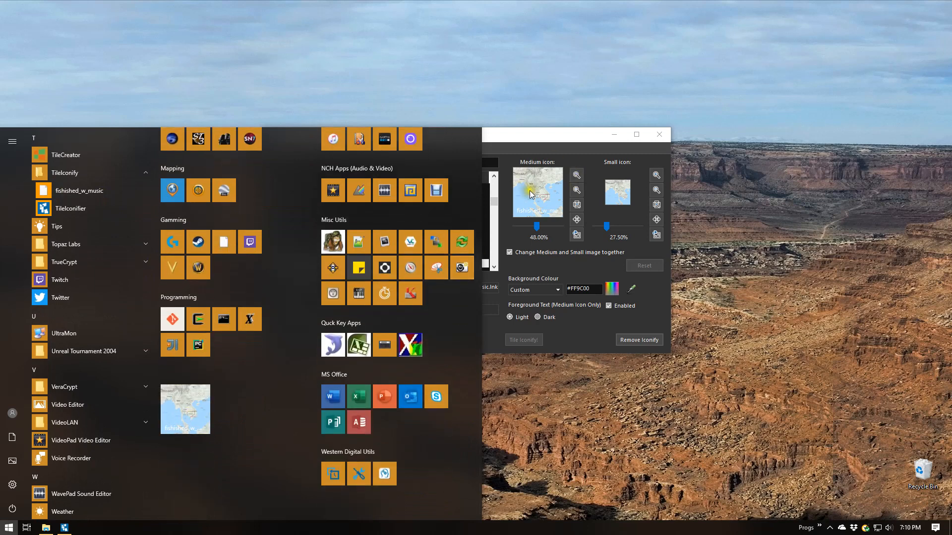
right_click(185, 408)
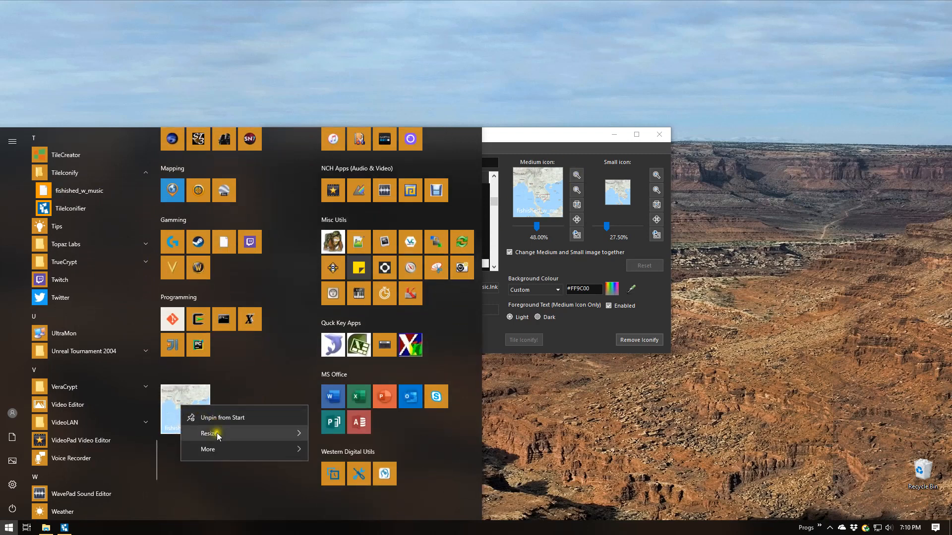